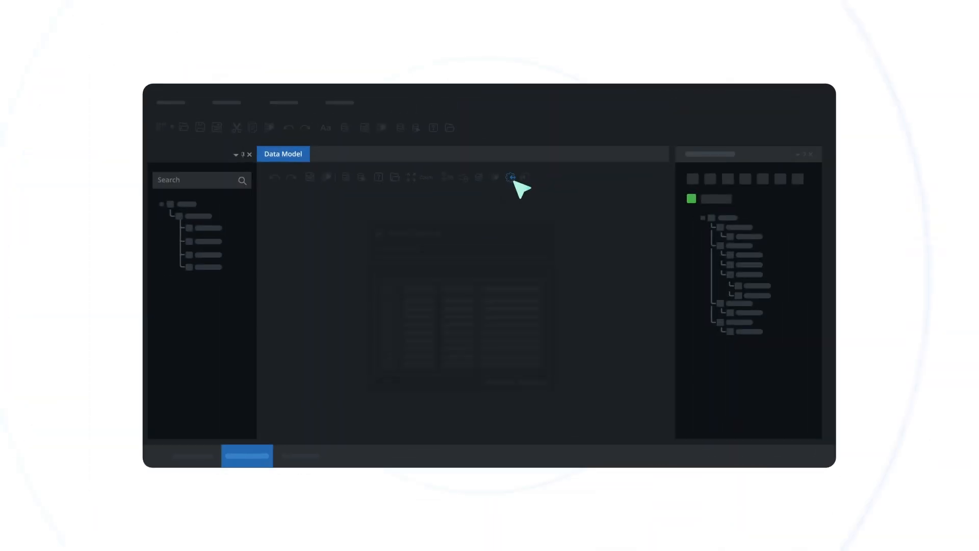
# - Open the Data Model document to show its entity table in the designer
pyautogui.click(510, 176)
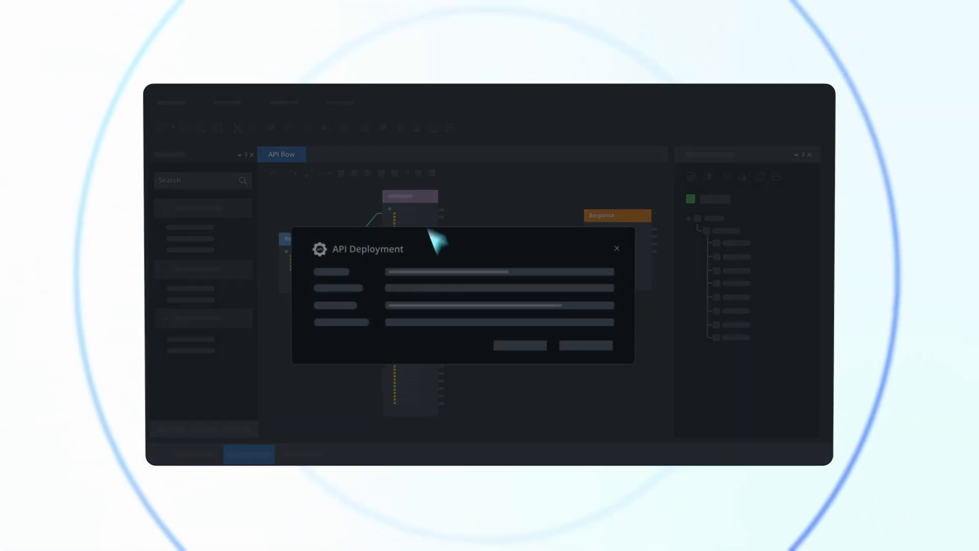
# - Bring up the API Deployment settings for the API flow
pyautogui.click(616, 247)
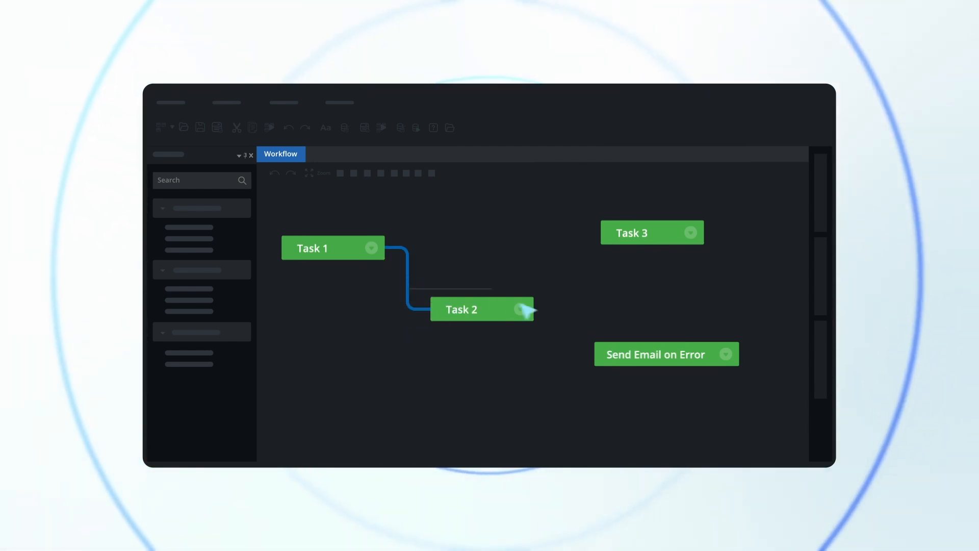
# - Connect Task 2 to Task 3 and to Send Email on Error, set to Run on Error
pyautogui.click(521, 309)
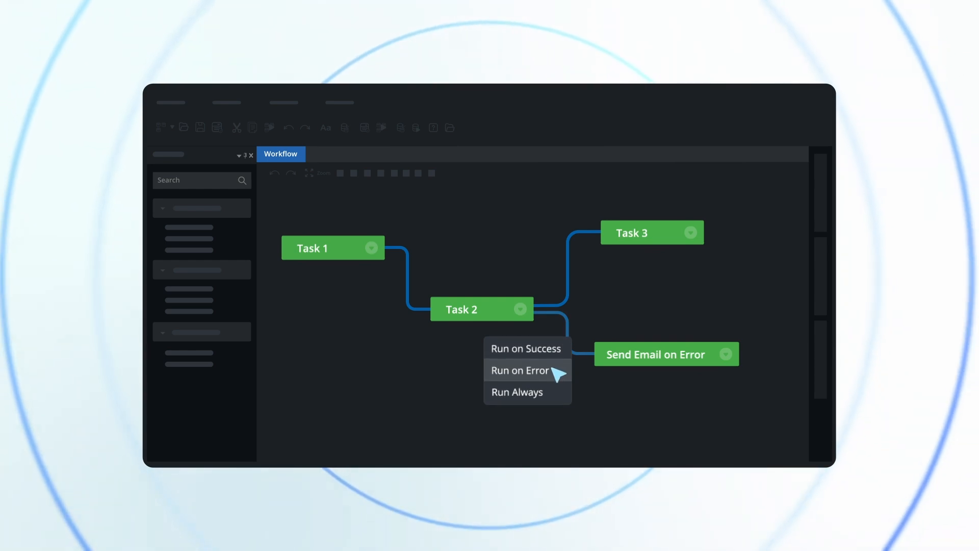
pyautogui.click(520, 369)
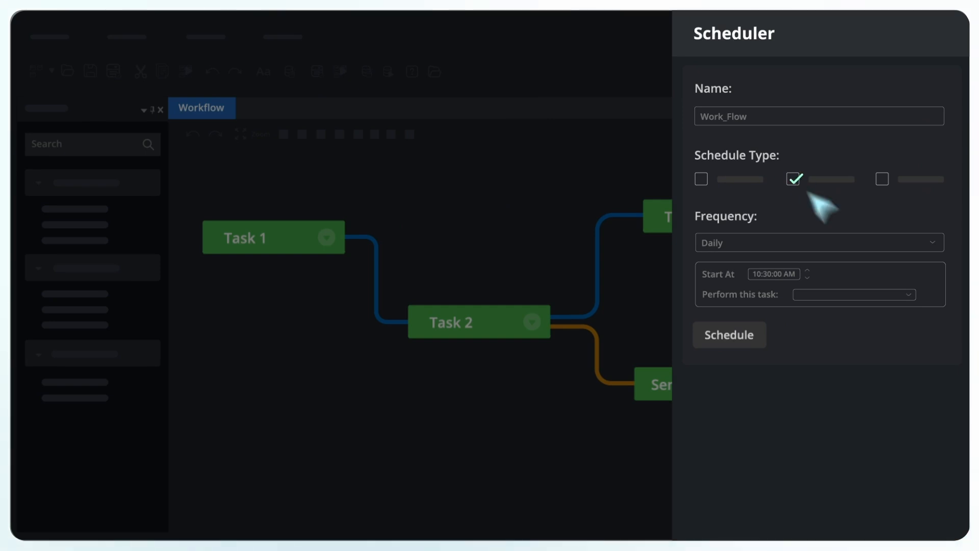
# - Show the Weekdays / Every Day choices for the daily 10:30 AM Work_Flow schedule
pyautogui.click(852, 293)
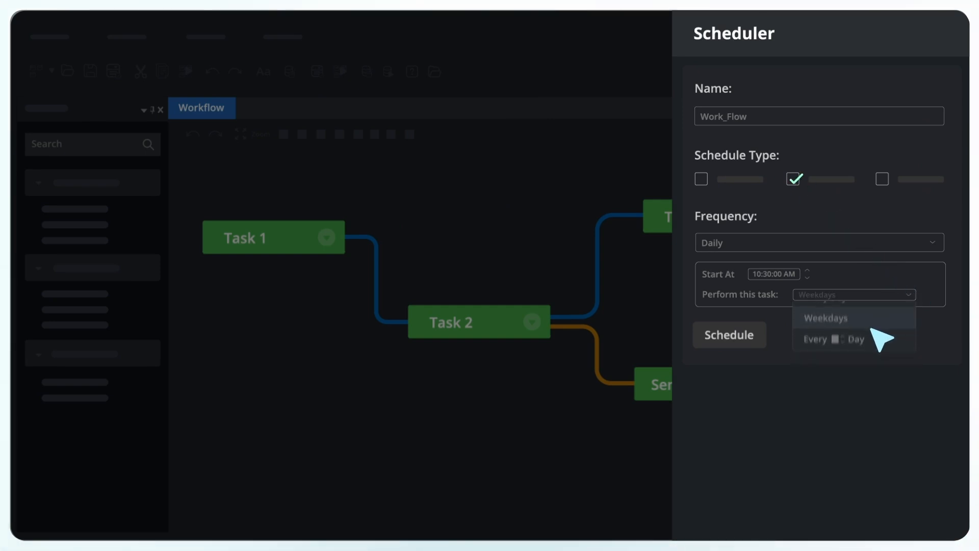